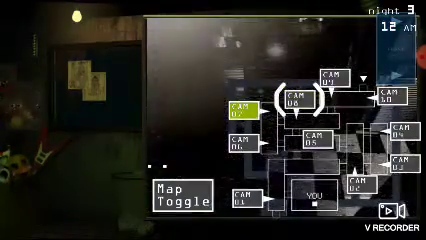
View the CAM 09 feed and then another camera on the map, searching for Springtrap
left_click(330, 77)
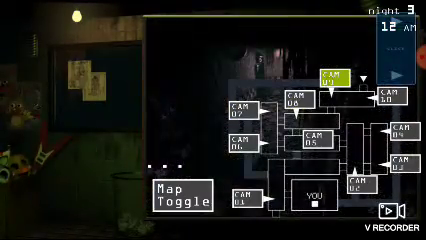
left_click(330, 103)
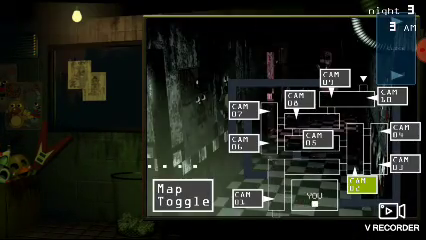
left_click(291, 140)
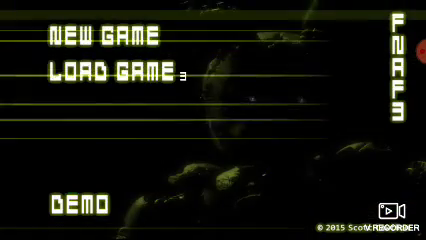
Continue the saved game at night 3 and view the CAM 08 feed
left_click(97, 37)
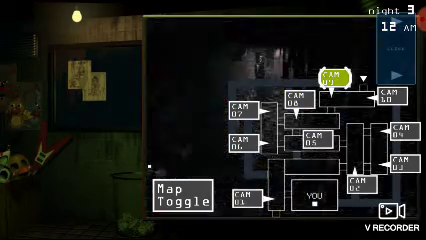
left_click(330, 85)
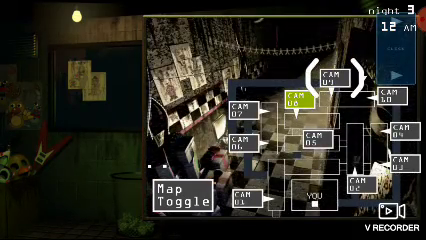